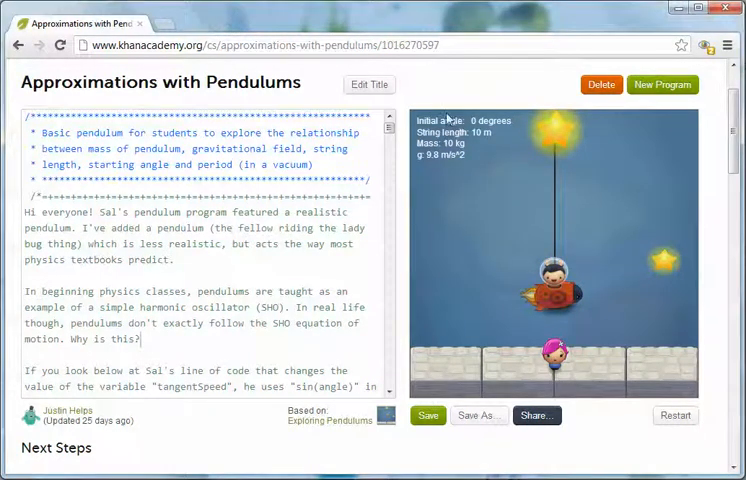
Swing both pendulums from a 48.9-degree start, showing measured and predicted periods.
scroll(down, 3)
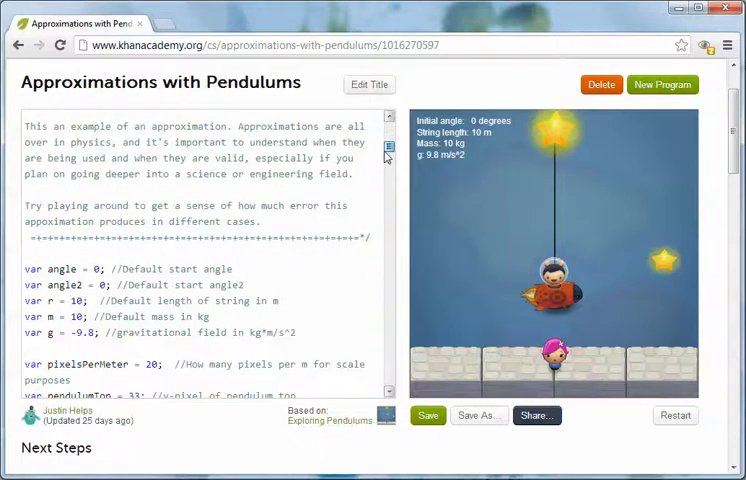
scroll(down, 3)
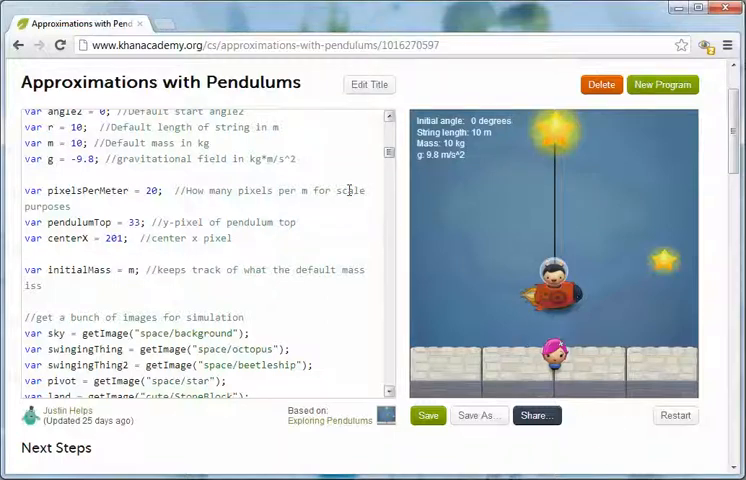
click(390, 132)
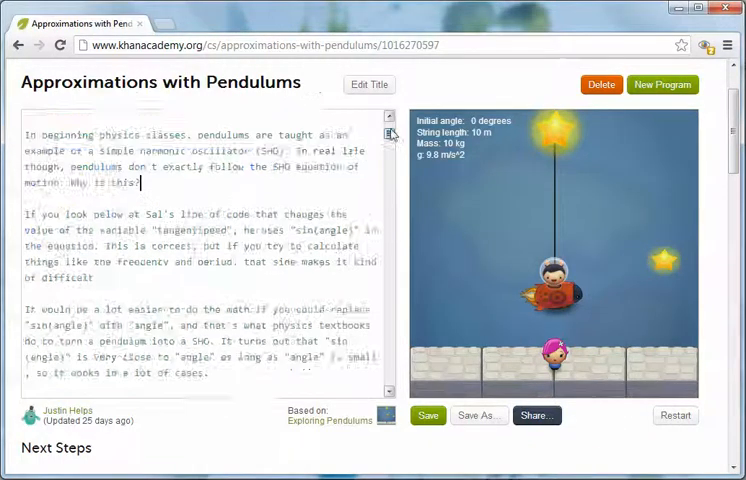
scroll(up, 3)
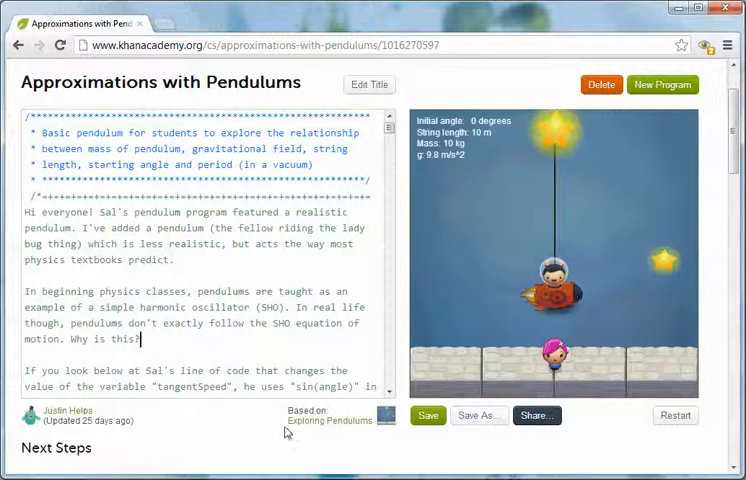
mouse_move(347, 434)
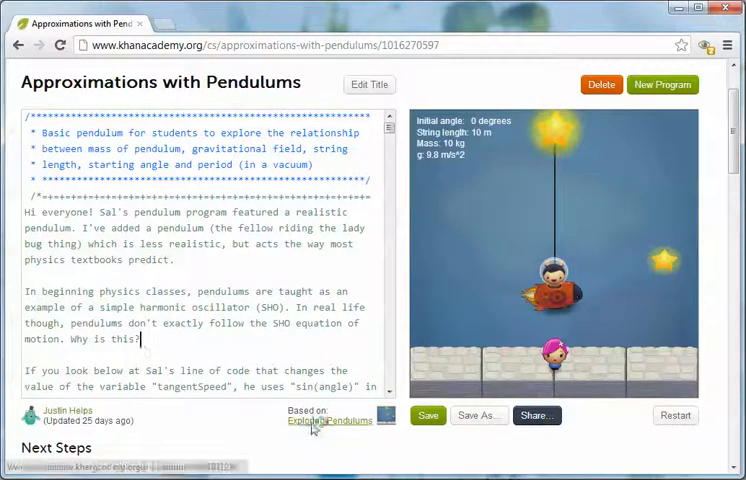
click(331, 420)
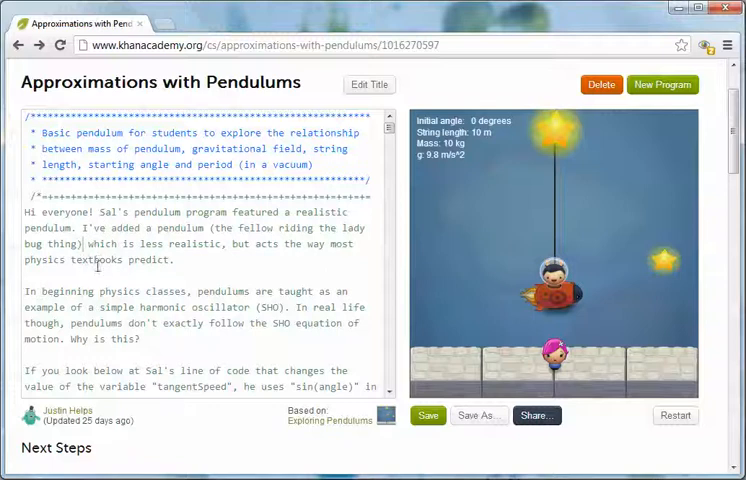
mouse_move(163, 92)
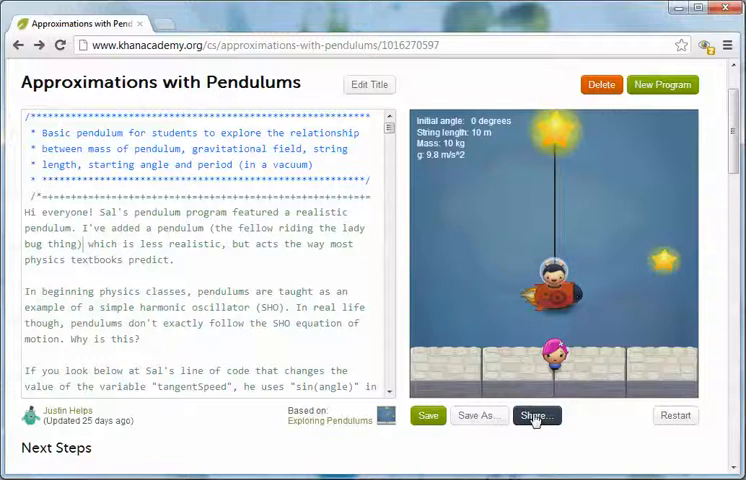
mouse_move(510, 459)
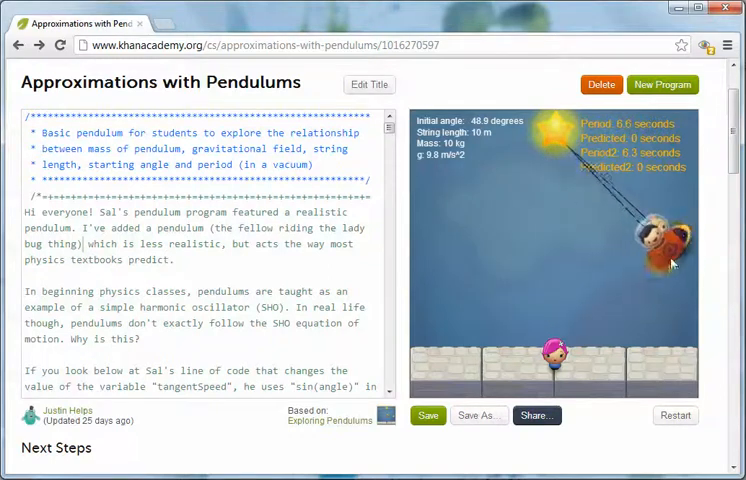
Restart the simulation so both pendulums hang at rest at 0 degrees.
click(675, 415)
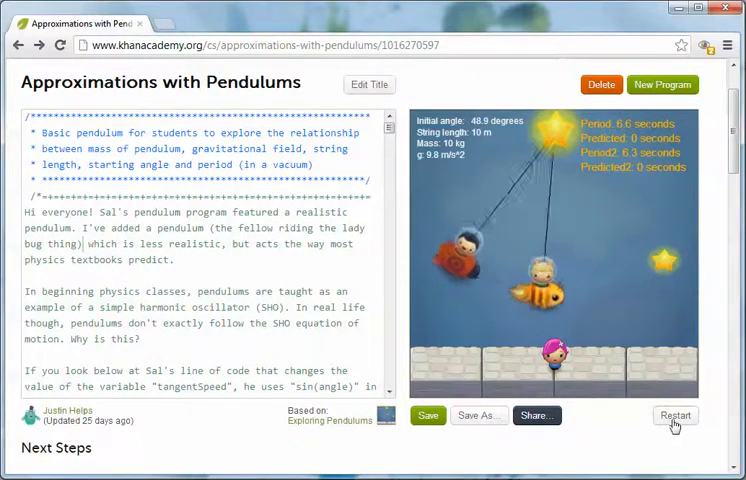
click(675, 415)
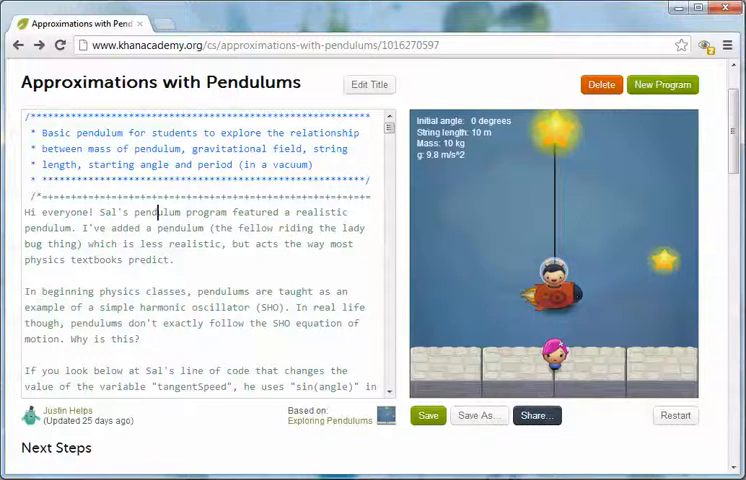
mouse_move(454, 236)
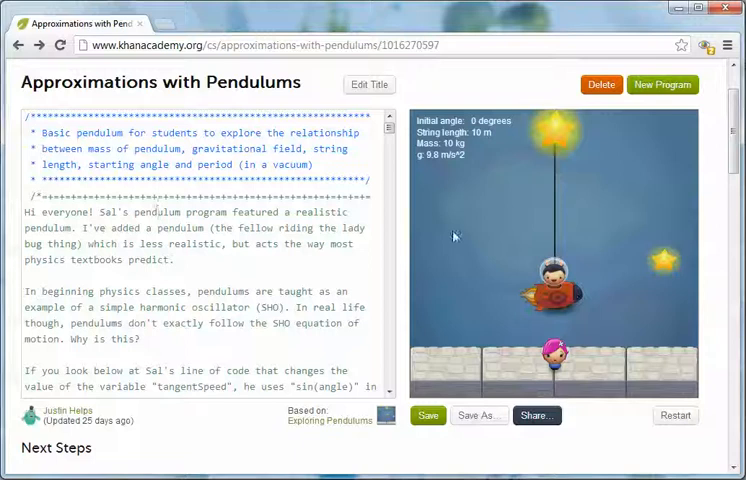
mouse_move(488, 180)
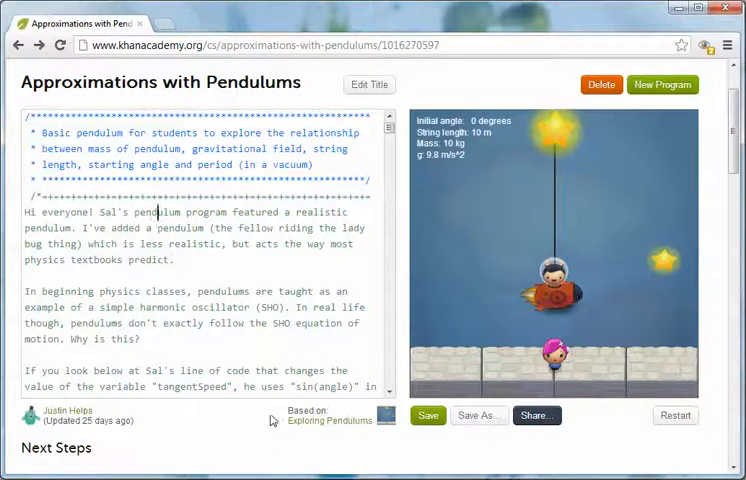
mouse_move(302, 447)
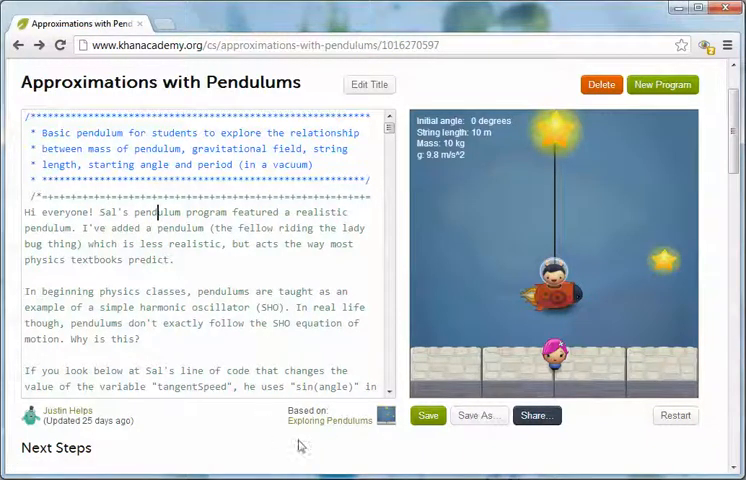
mouse_move(315, 437)
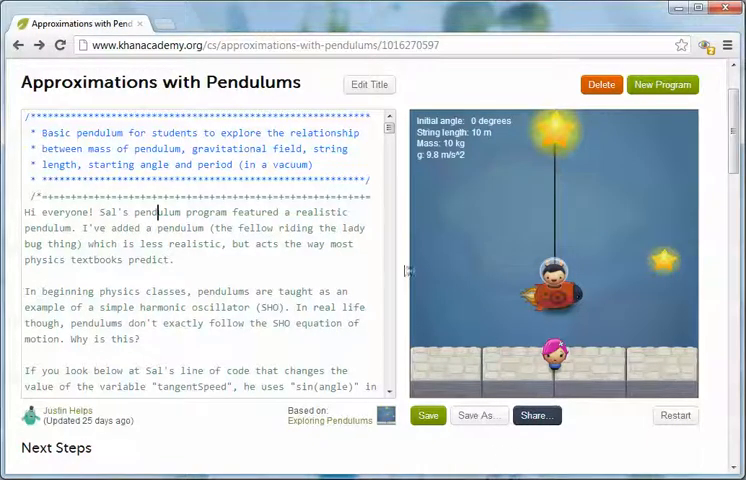
mouse_move(421, 182)
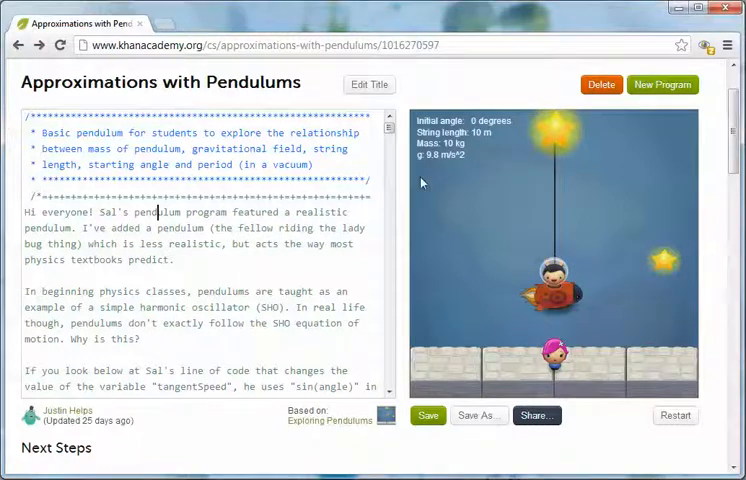
mouse_move(453, 180)
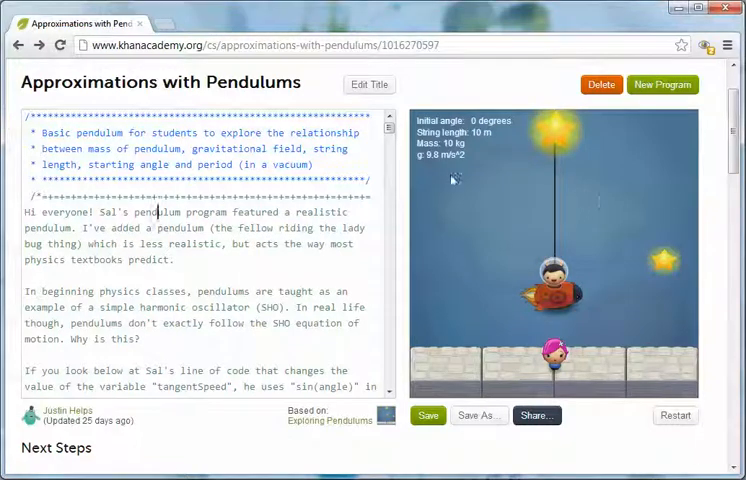
mouse_move(585, 200)
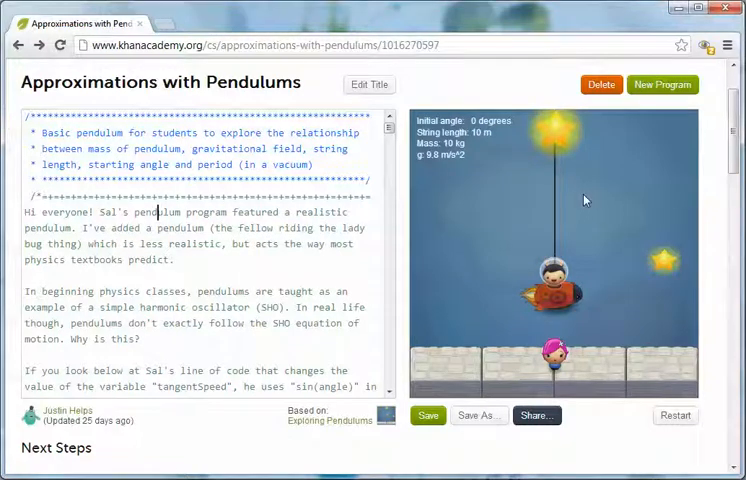
mouse_move(522, 330)
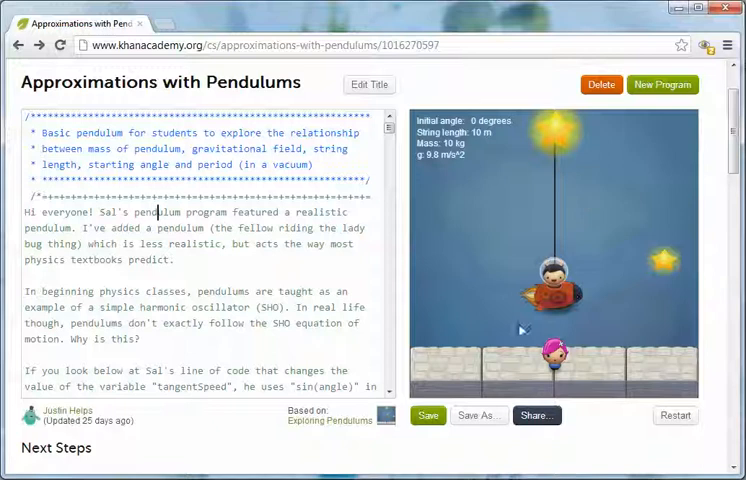
mouse_move(673, 287)
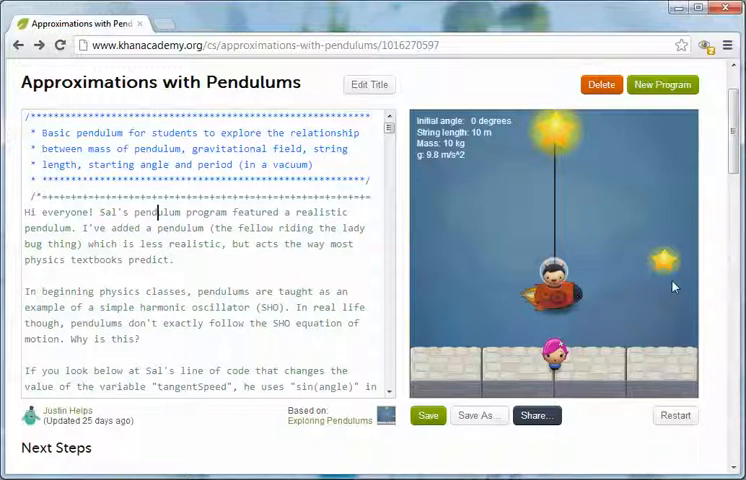
mouse_move(428, 331)
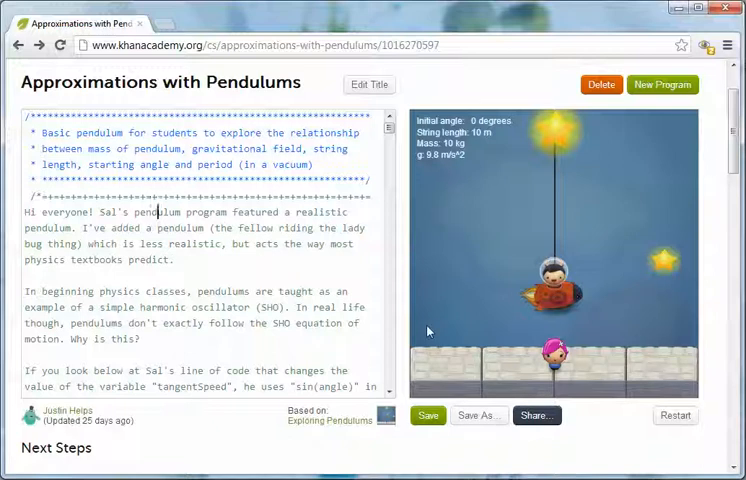